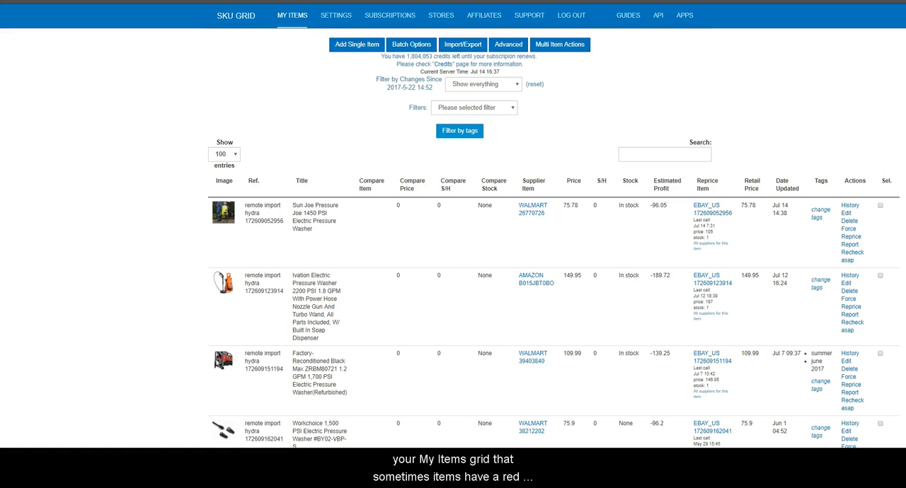
- Scroll My Items down to the paused Mpow car phone holder marked No Profit
scroll("down", 3)
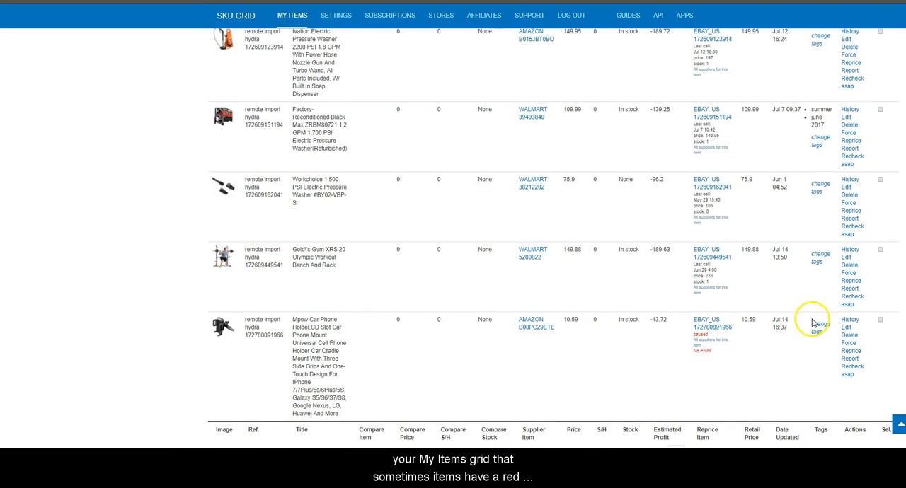
mouse_move(683, 362)
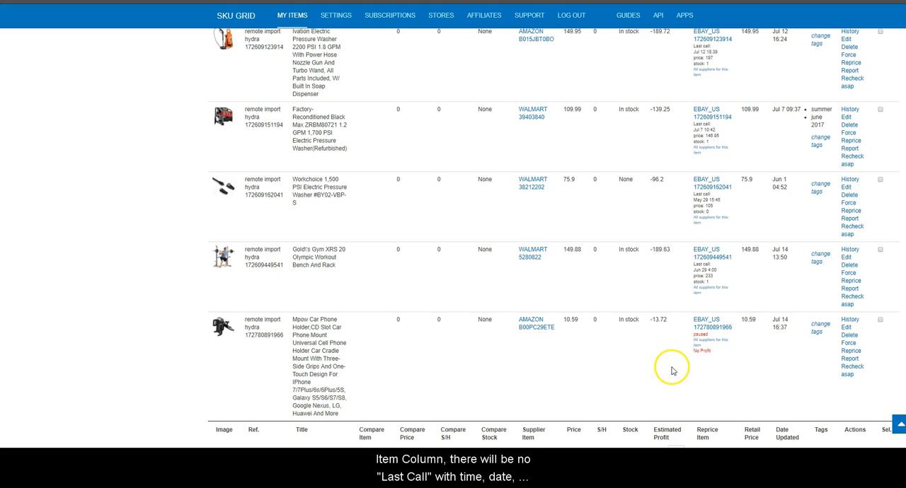
mouse_move(680, 360)
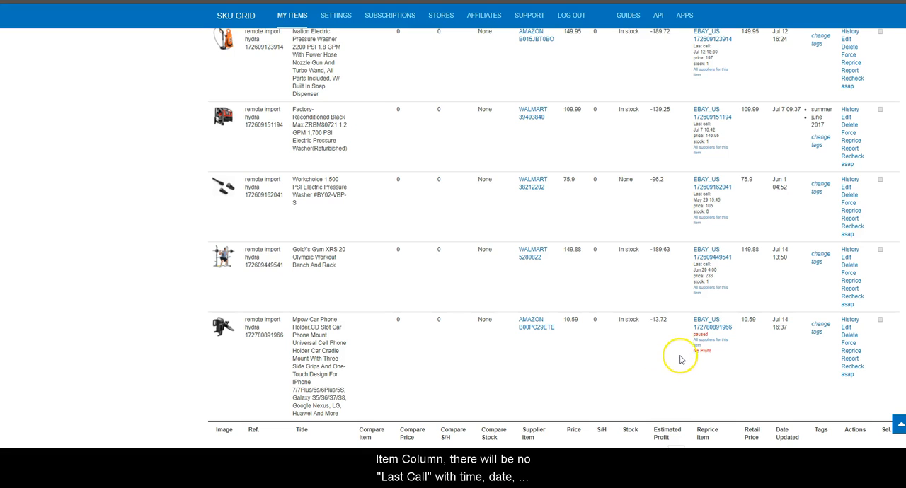
mouse_move(703, 198)
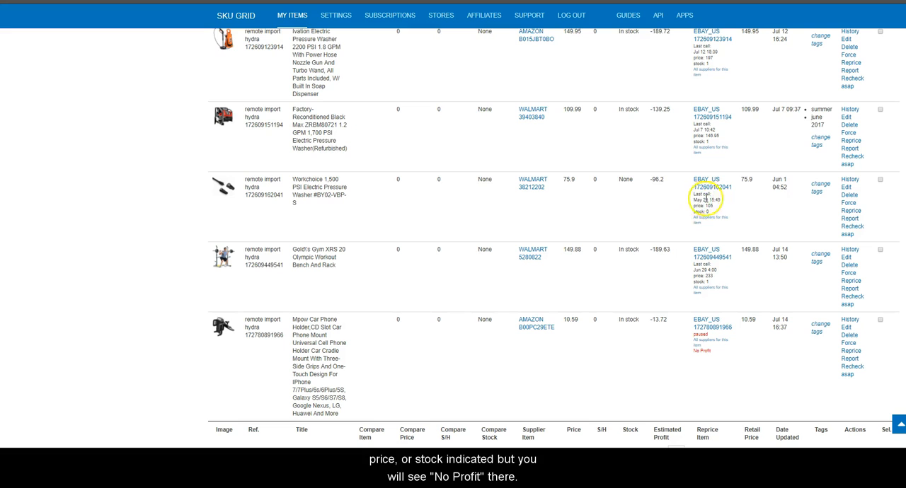
mouse_move(680, 337)
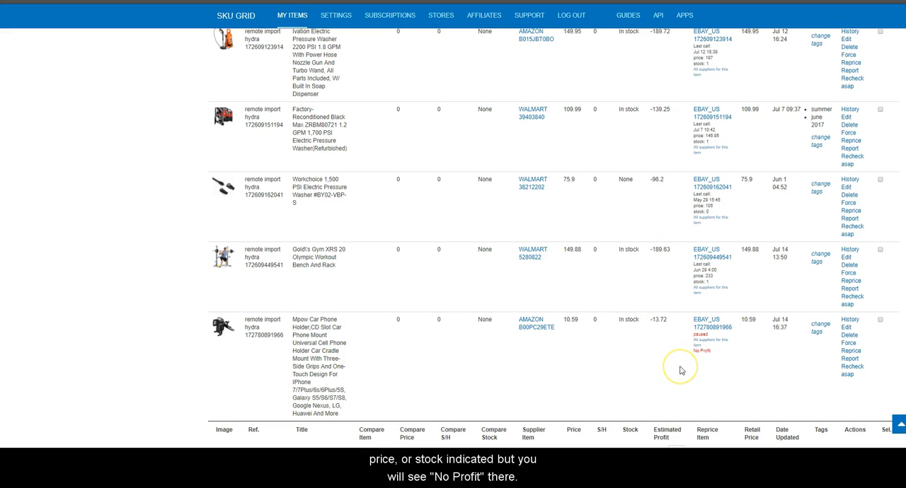
mouse_move(680, 370)
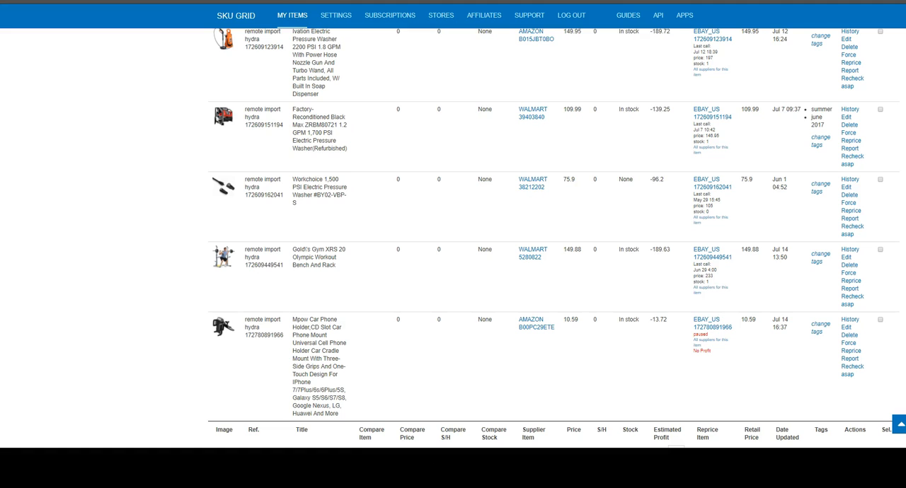
- In the Mpow phone holder's edit form, set Pause Repricing to No
scroll("down", 3)
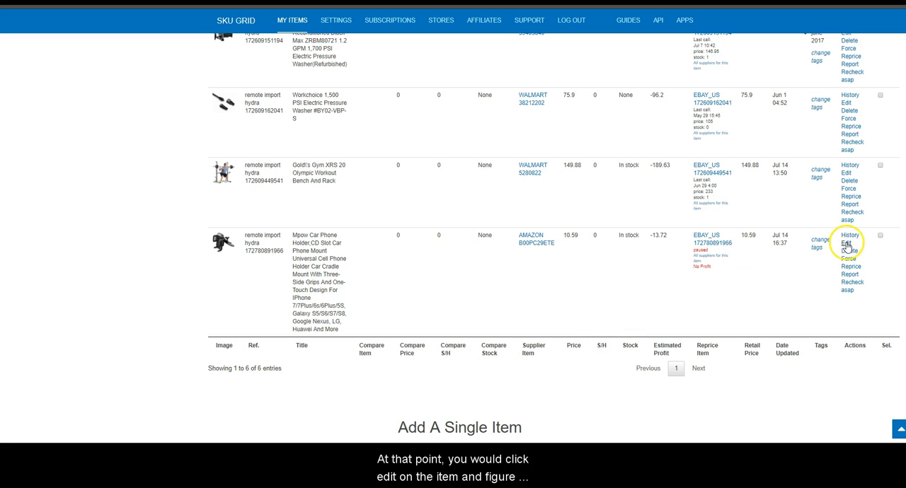
left_click(846, 244)
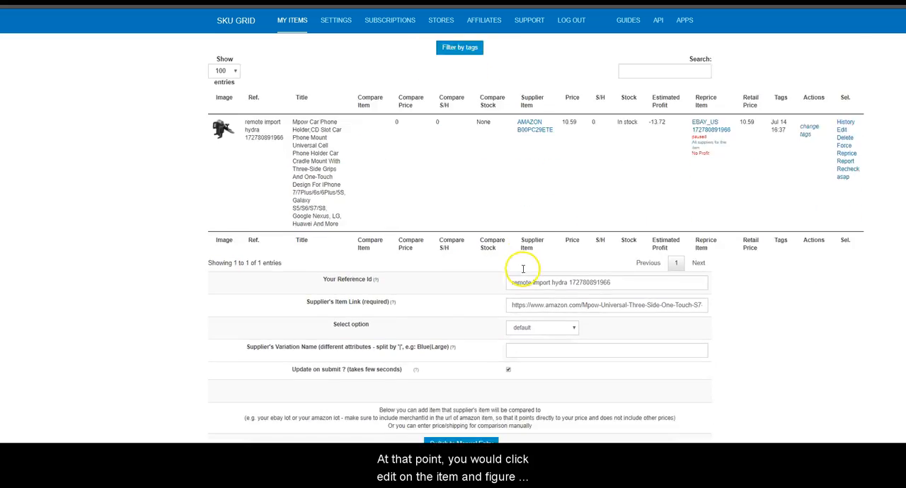
scroll("down", 3)
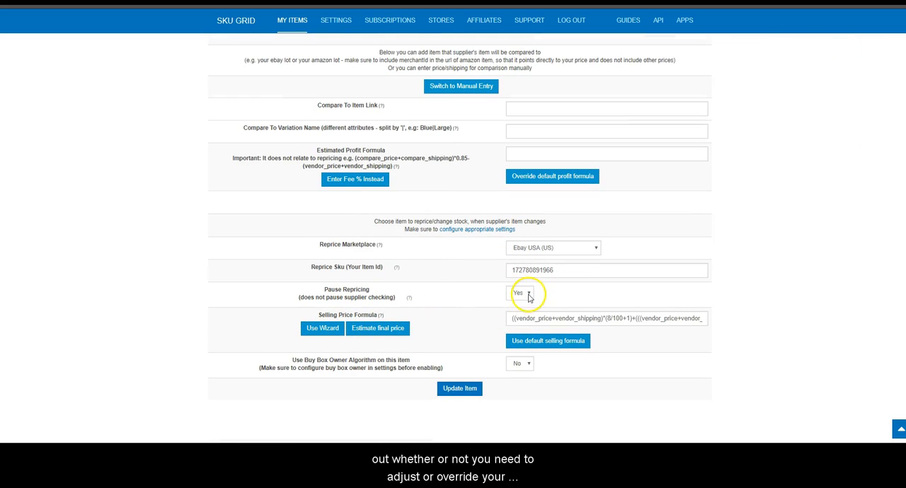
left_click(519, 293)
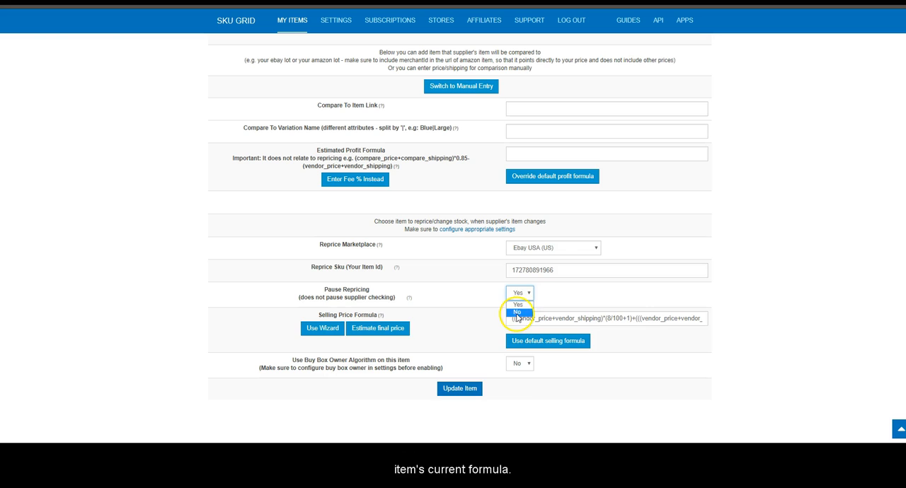
left_click(517, 313)
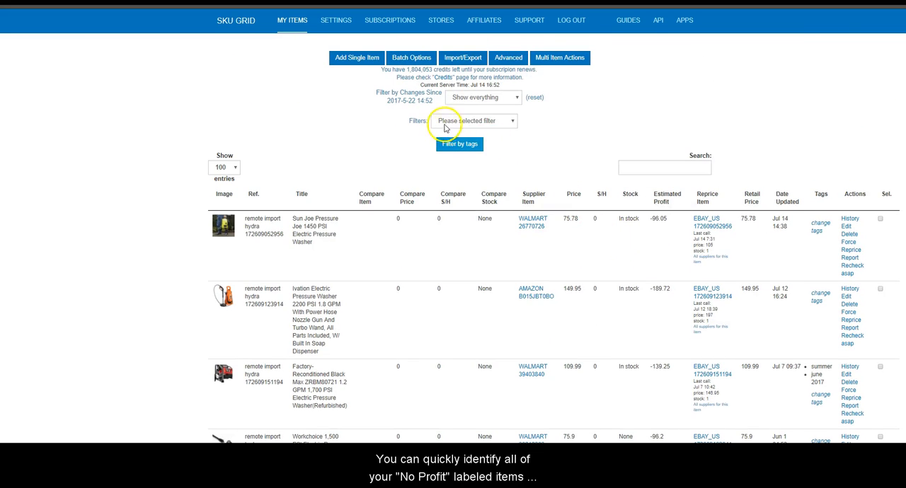
- Filter My Items by 'Items without profit'
left_click(474, 120)
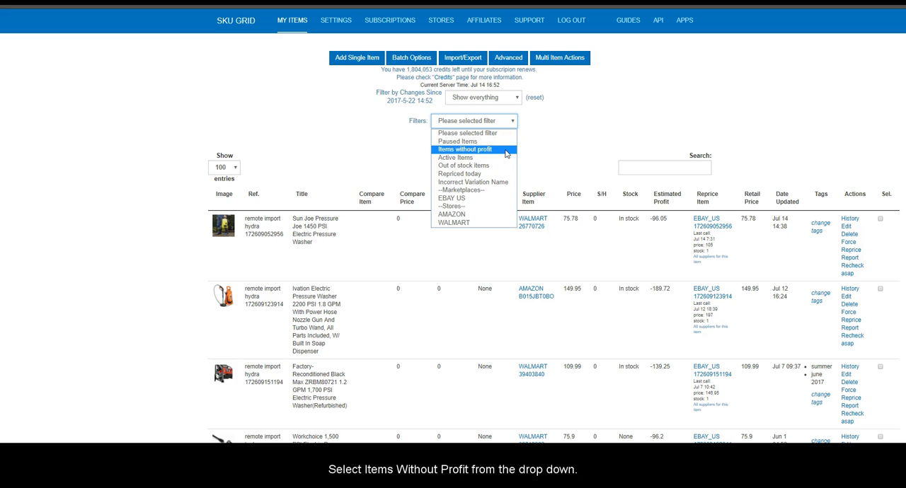
left_click(465, 149)
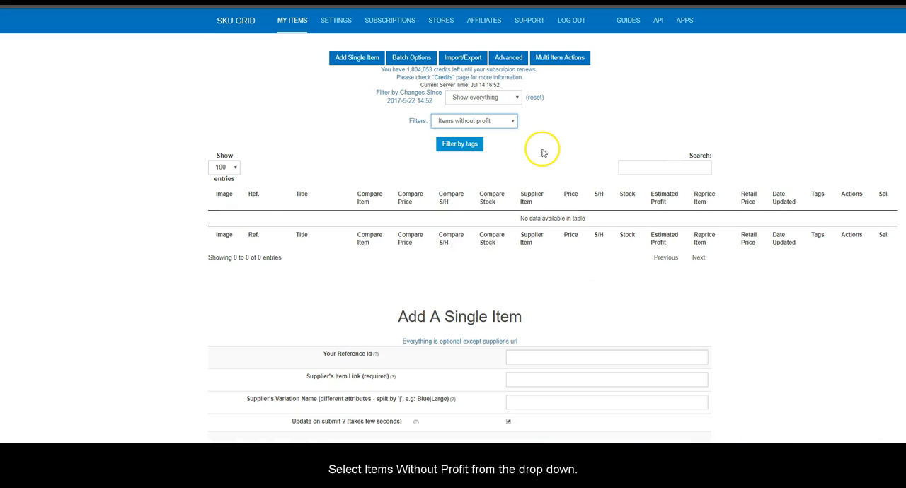